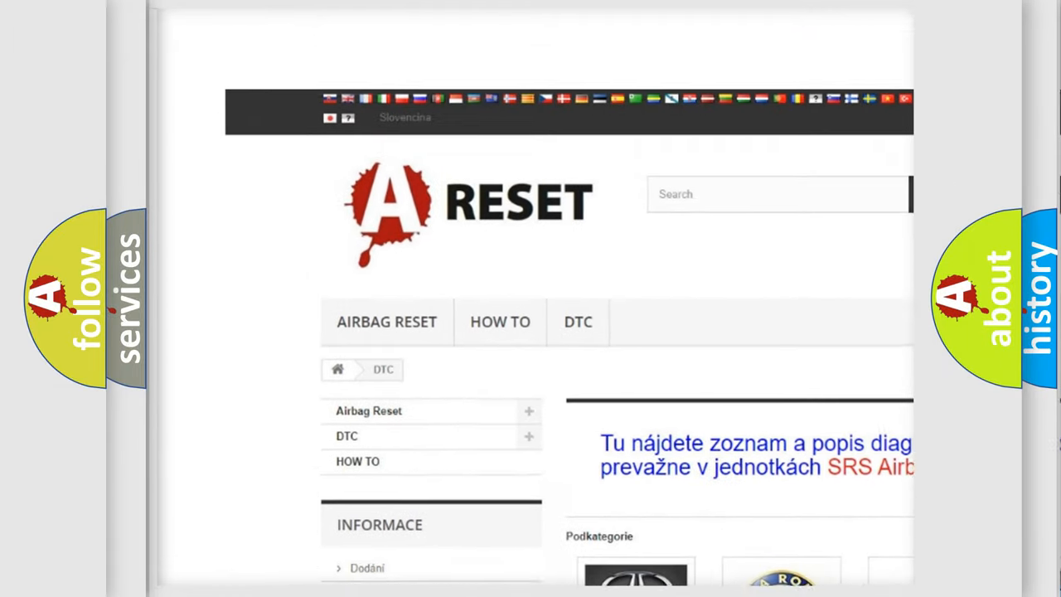
# - Open the CHEVROLET DTC tile and skim its B-series diagnostic code list
pyautogui.scroll(3)
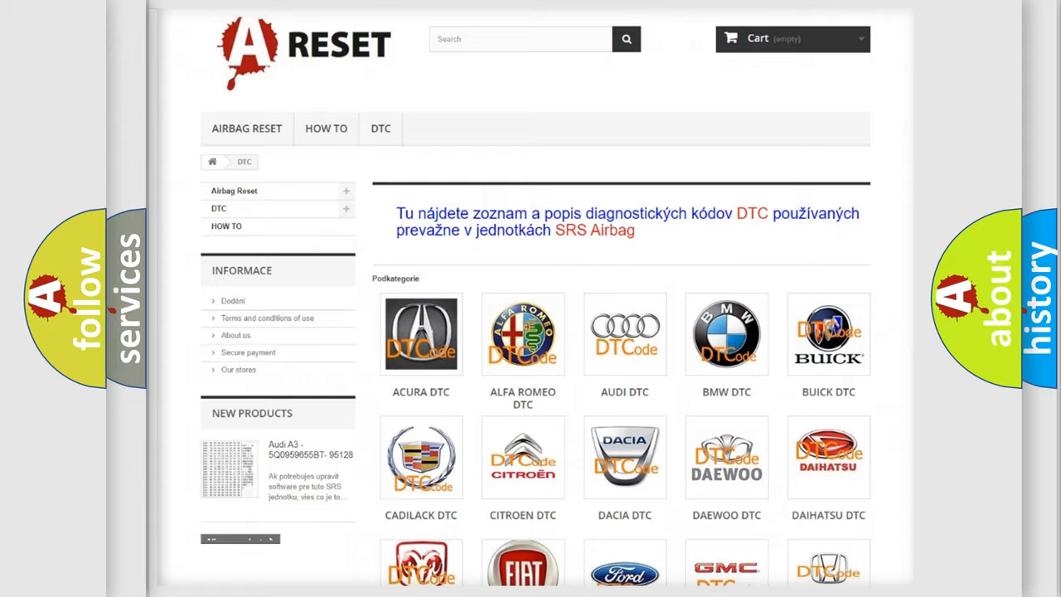
pyautogui.scroll(-3)
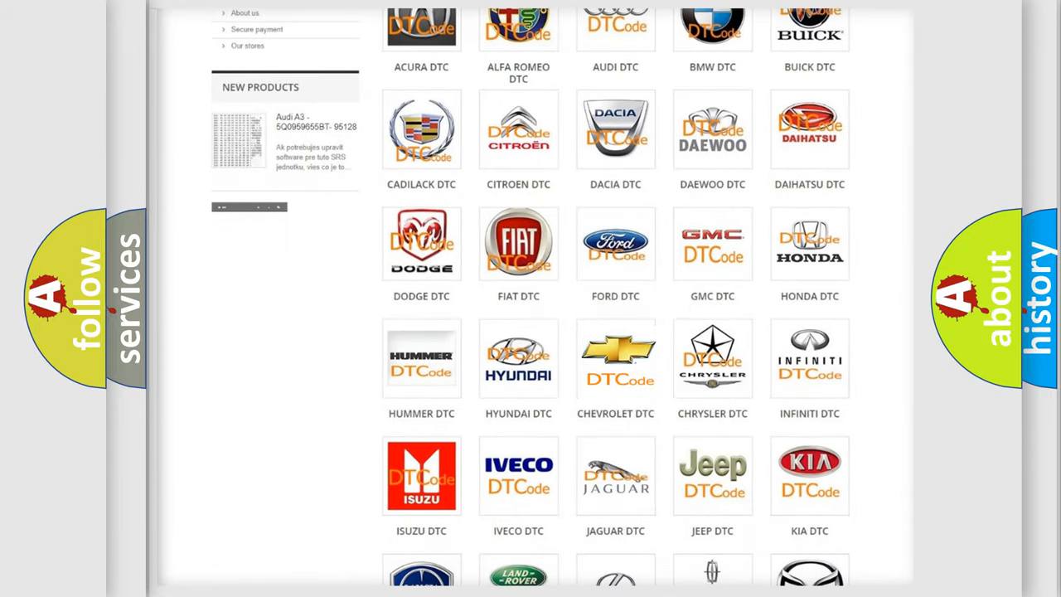
pyautogui.click(615, 358)
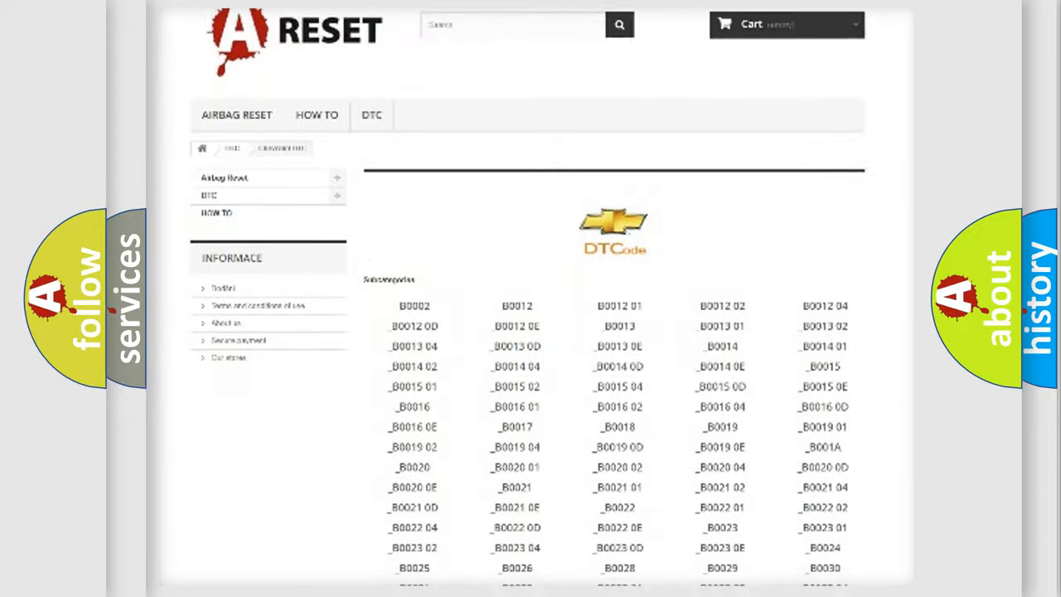
pyautogui.scroll(-3)
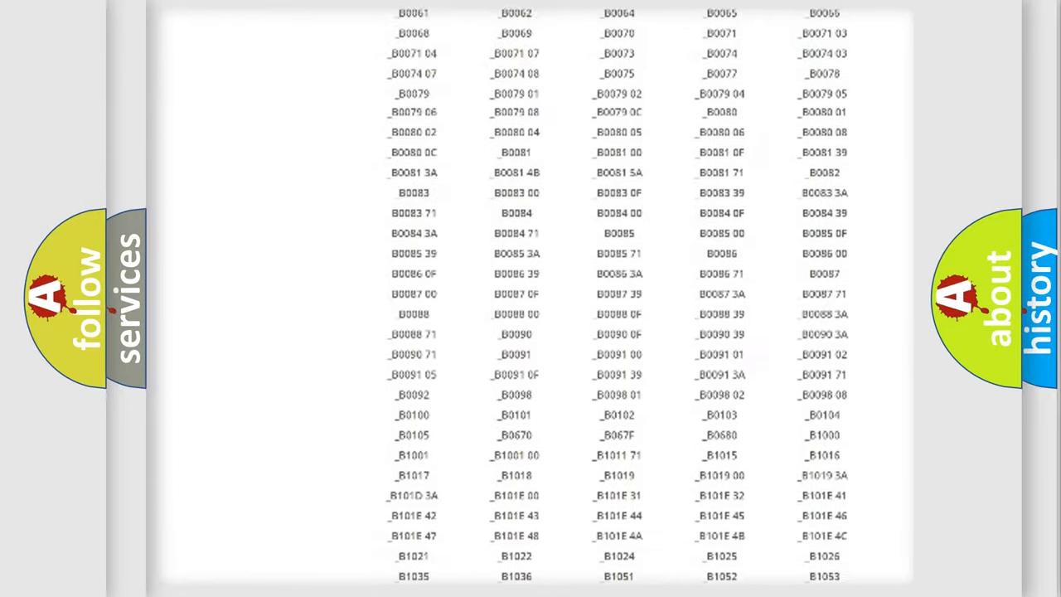
pyautogui.scroll(3)
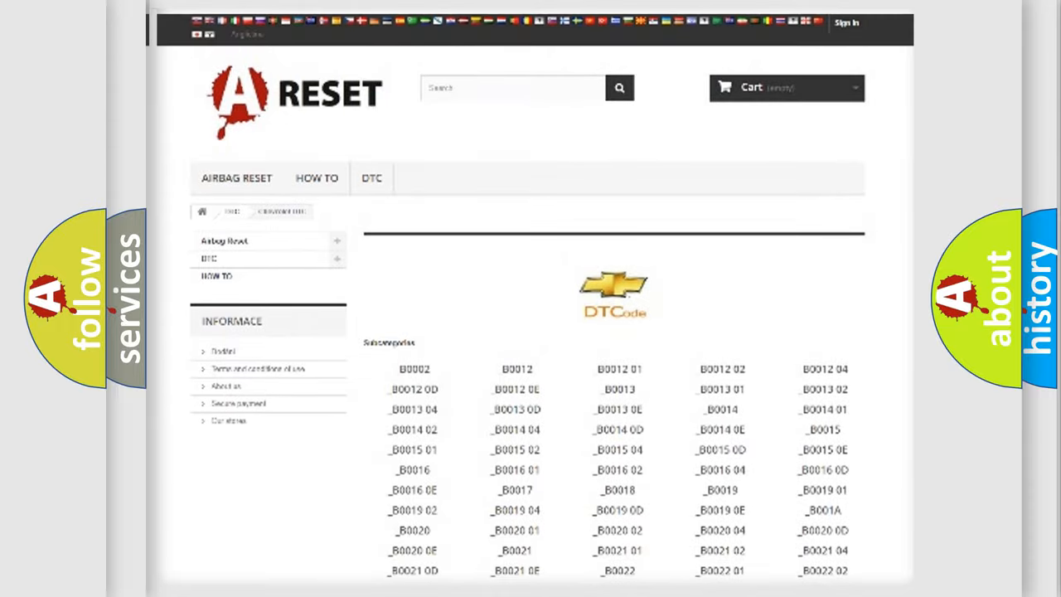